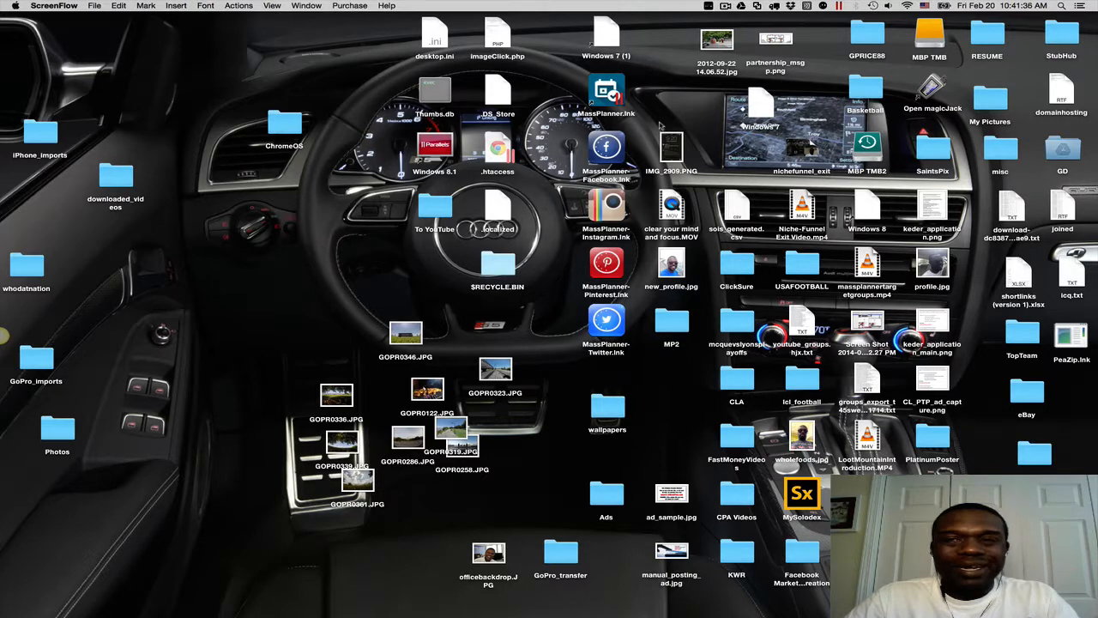
mouse_move(549, 233)
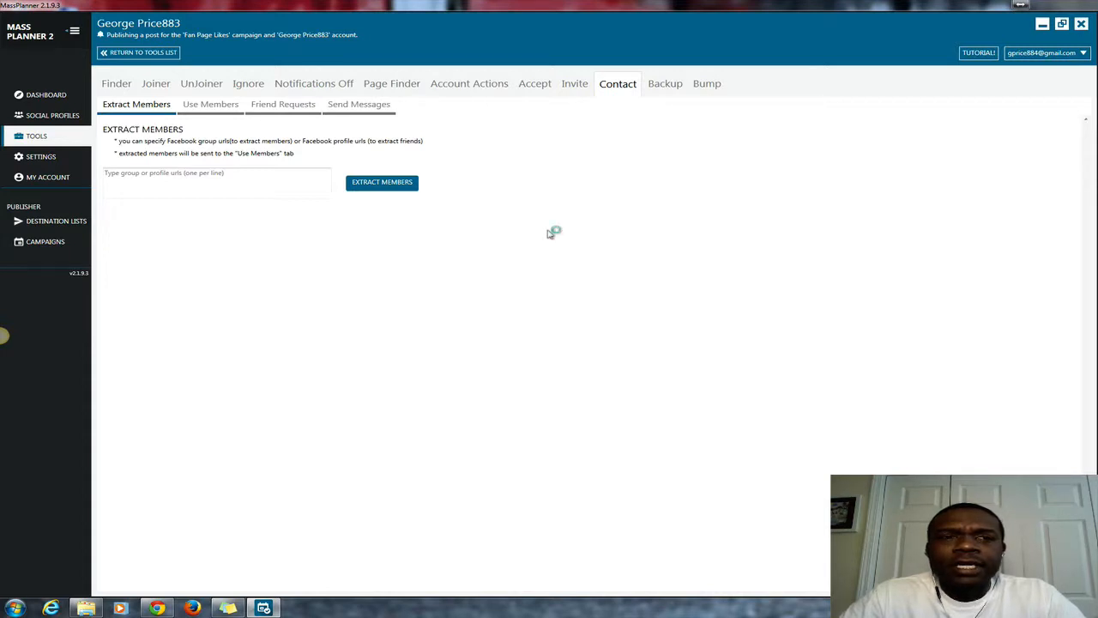
mouse_move(550, 234)
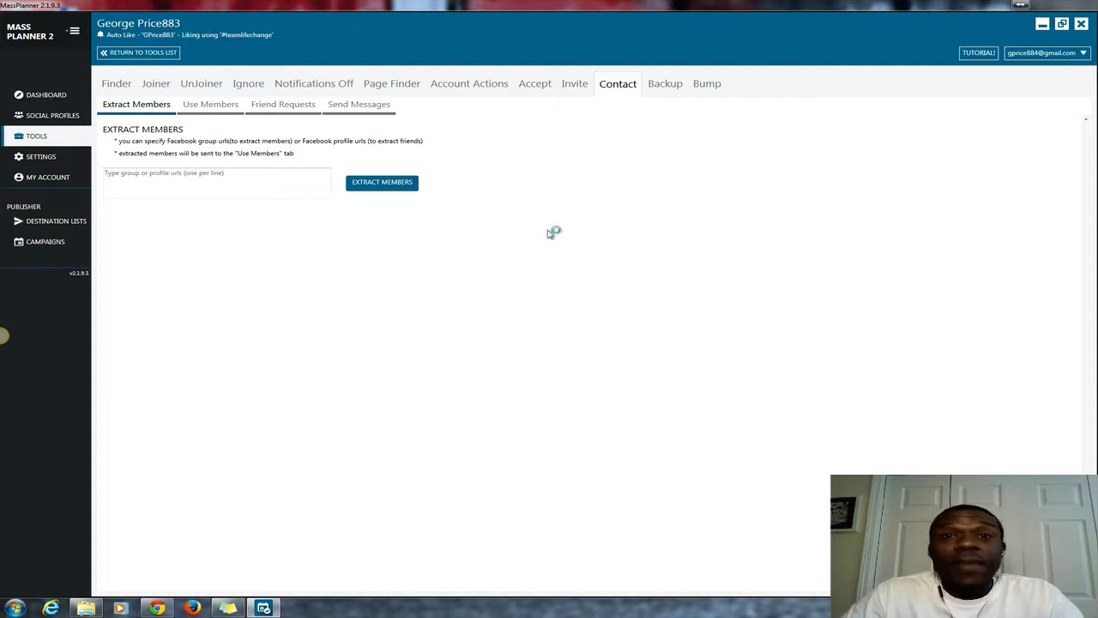
mouse_move(550, 234)
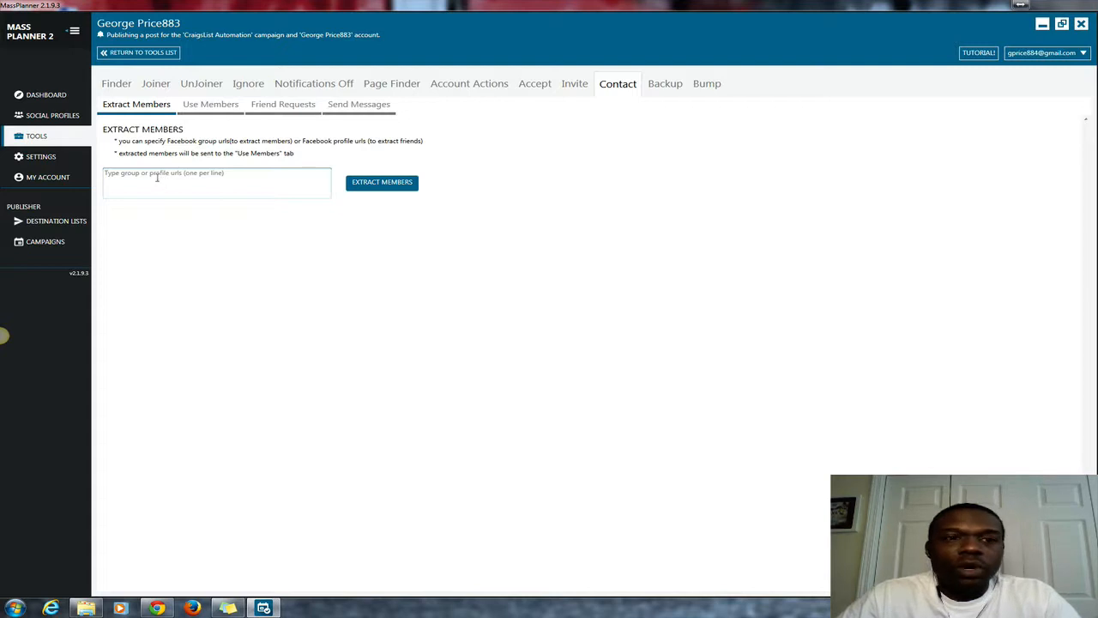
mouse_move(143, 178)
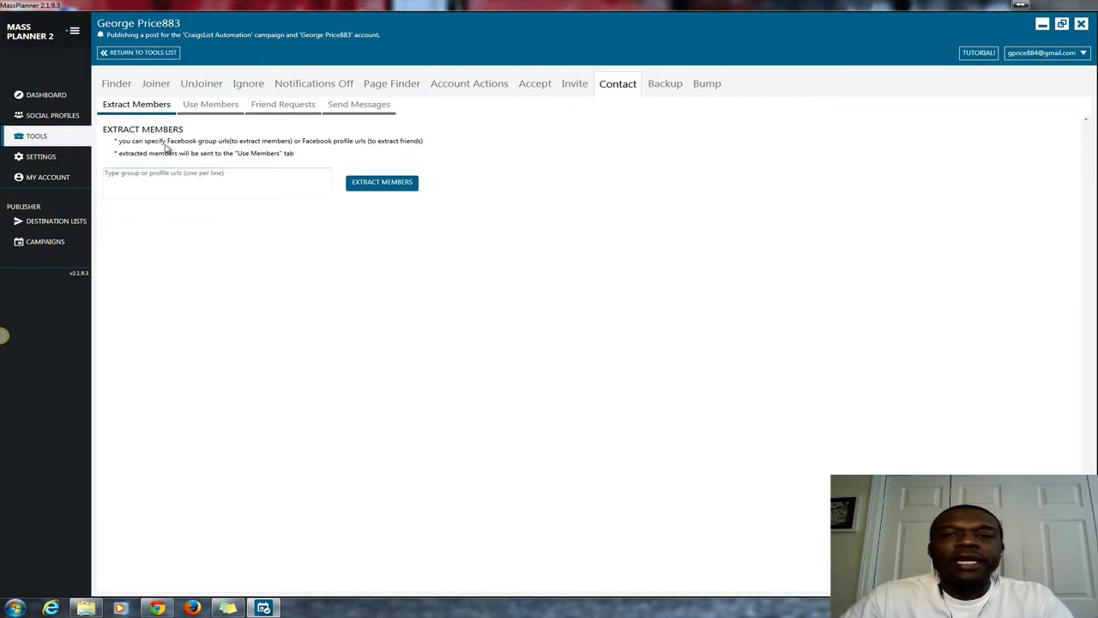
mouse_move(137, 160)
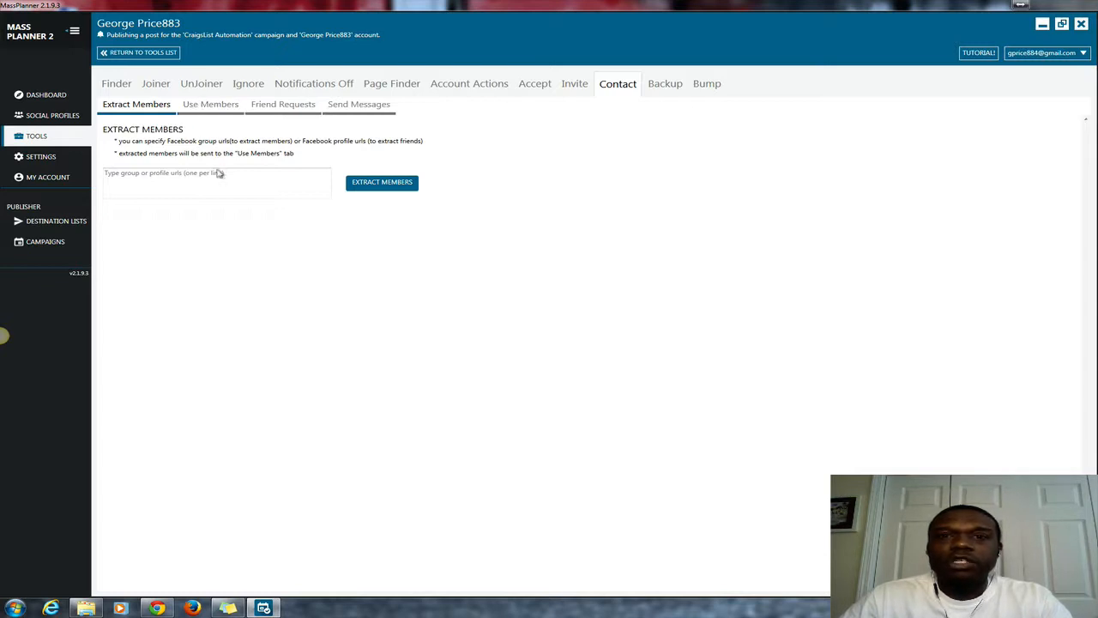
mouse_move(365, 191)
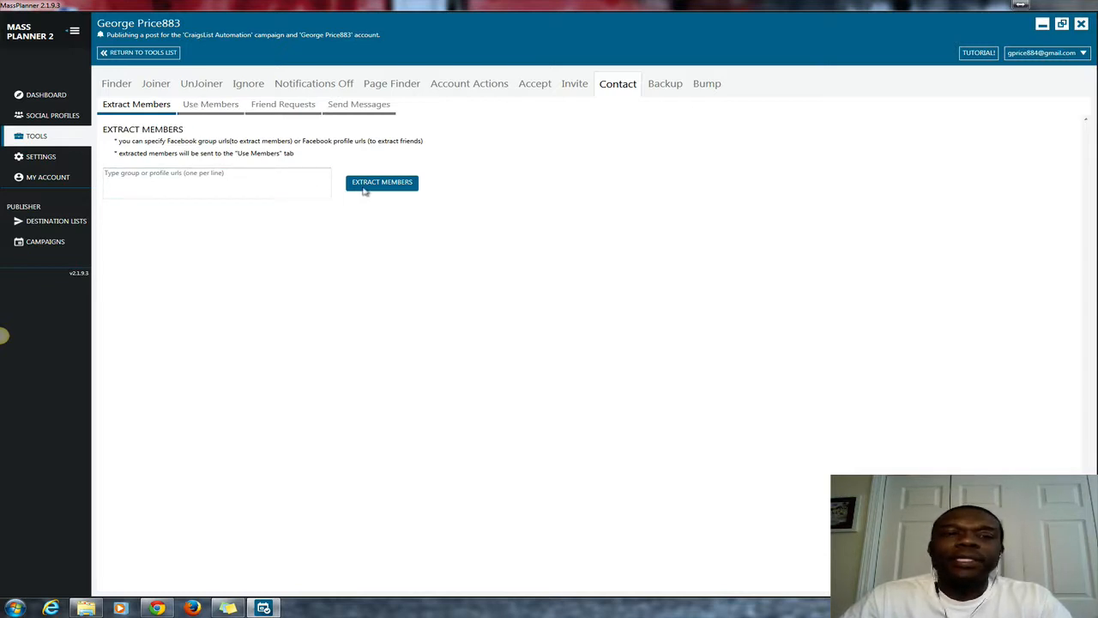
mouse_move(230, 205)
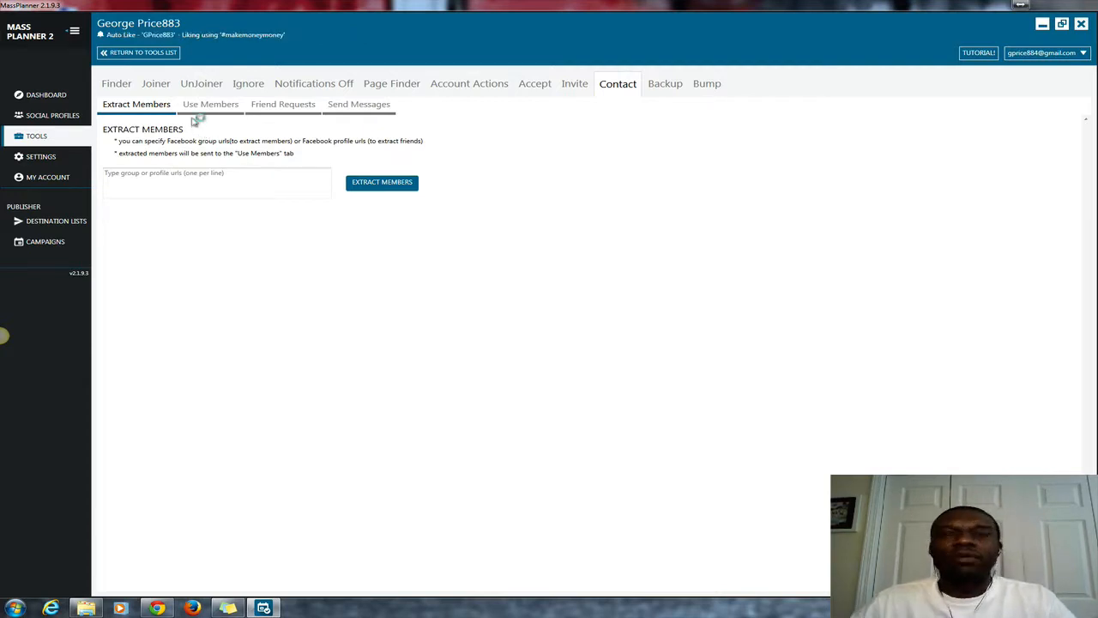
mouse_move(194, 122)
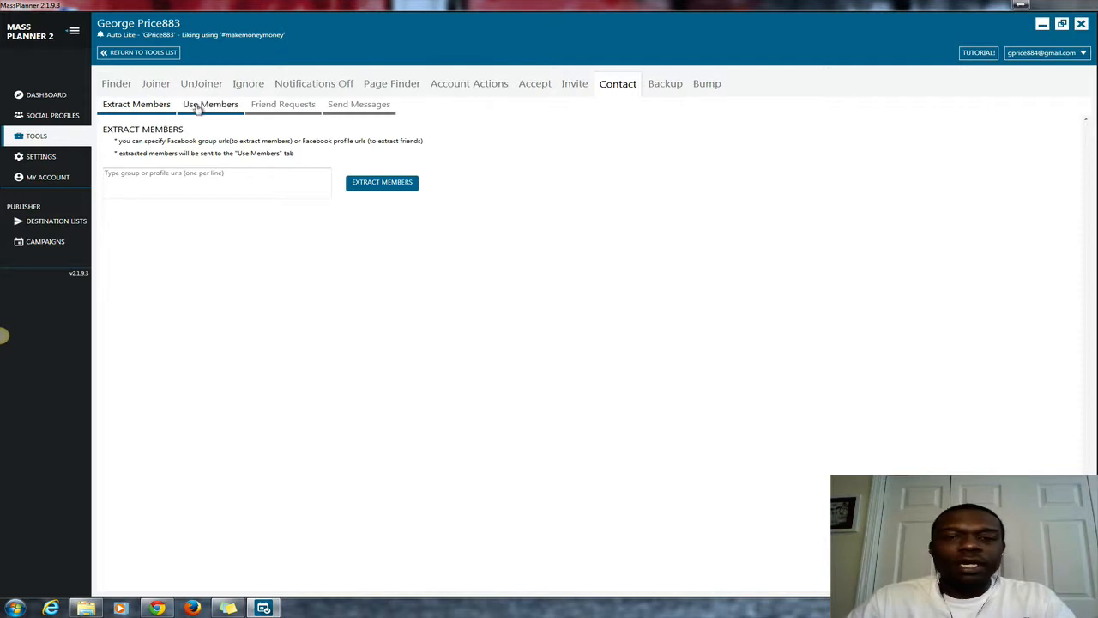
Show the Use Members list of extracted members under Contact
click(211, 104)
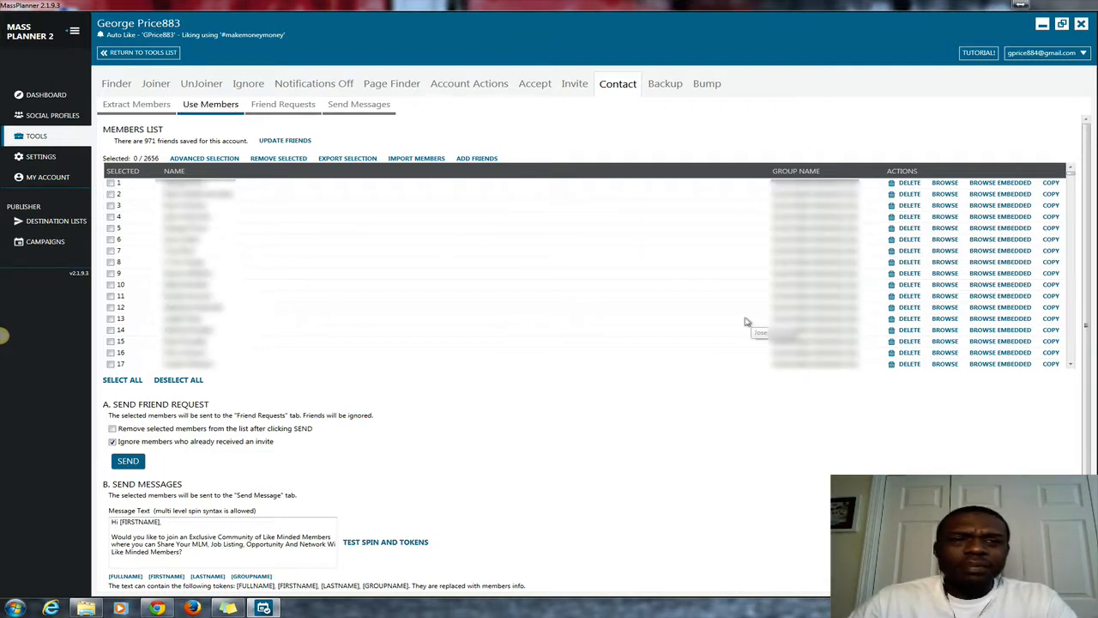
mouse_move(580, 373)
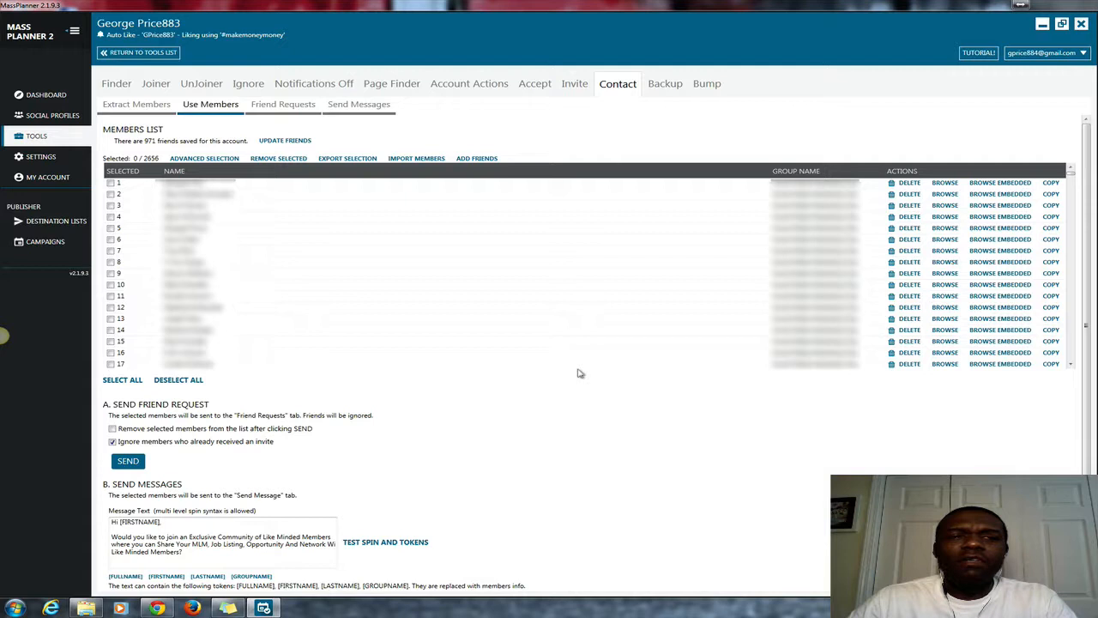
mouse_move(151, 128)
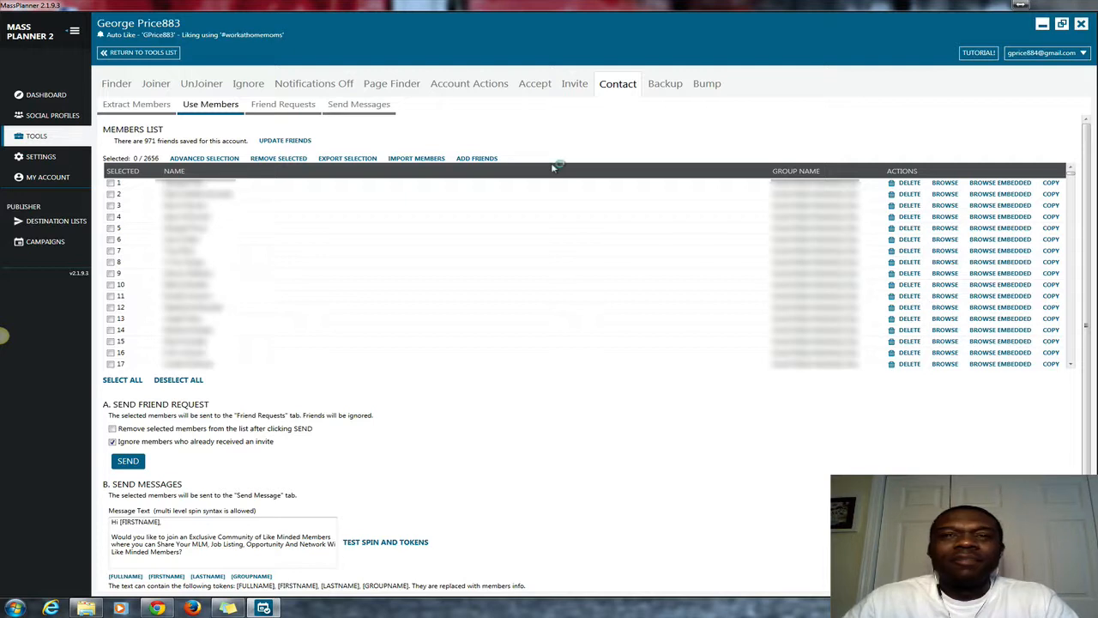
mouse_move(552, 167)
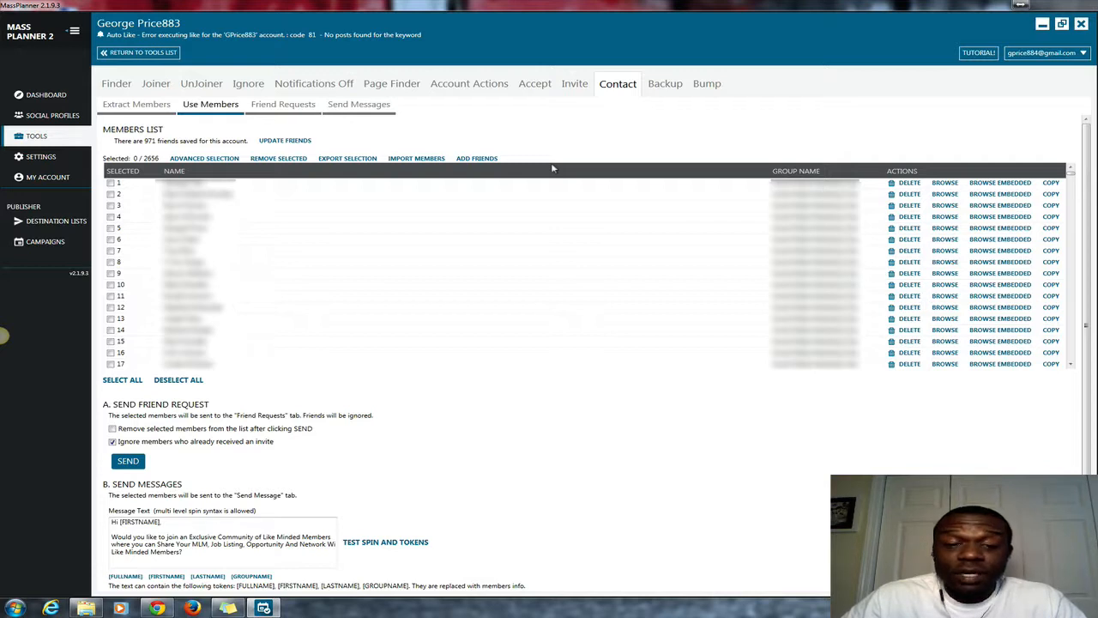
mouse_move(553, 252)
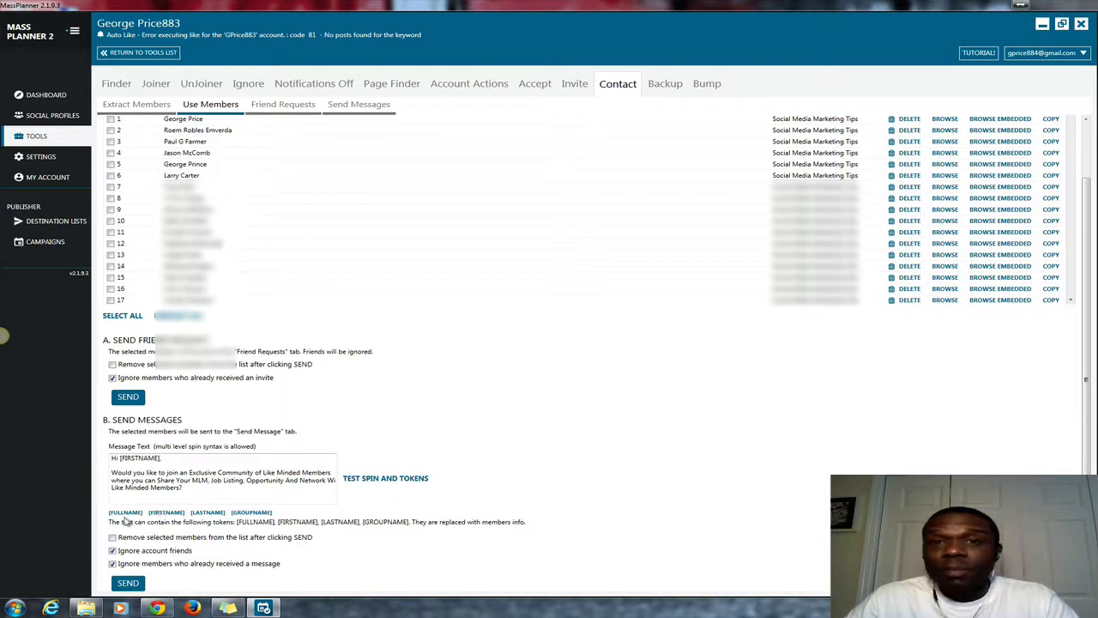
click(122, 316)
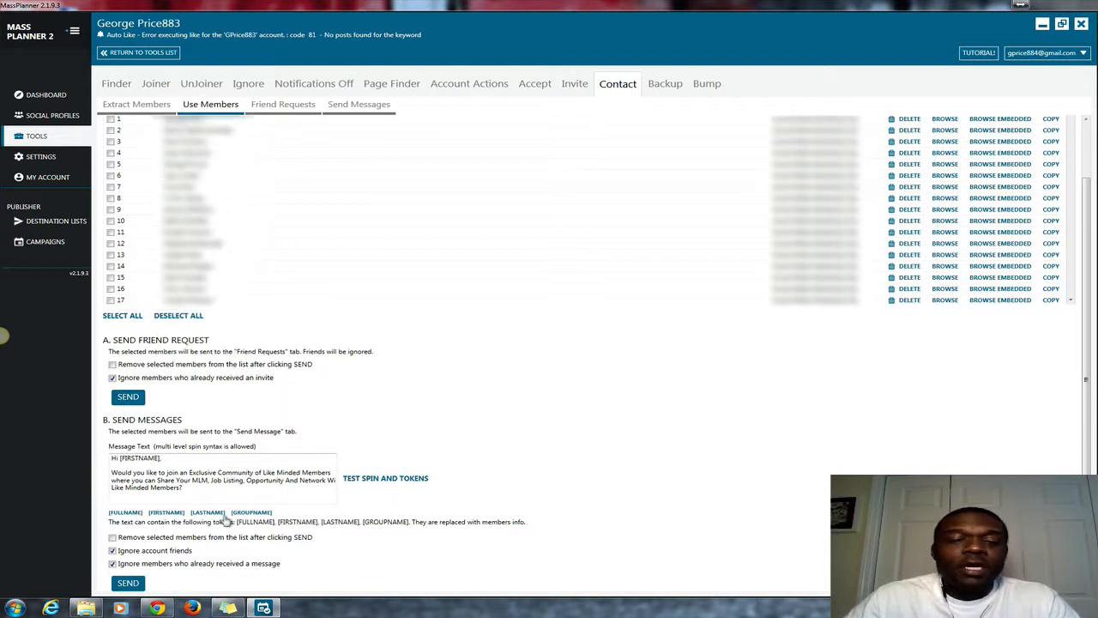
mouse_move(243, 520)
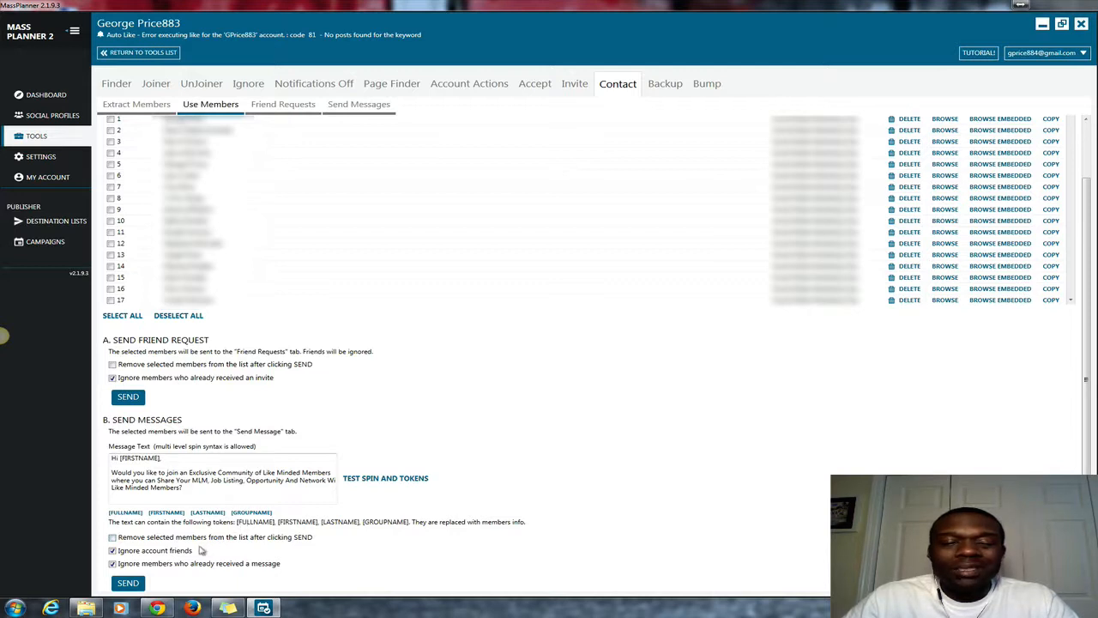
mouse_move(159, 558)
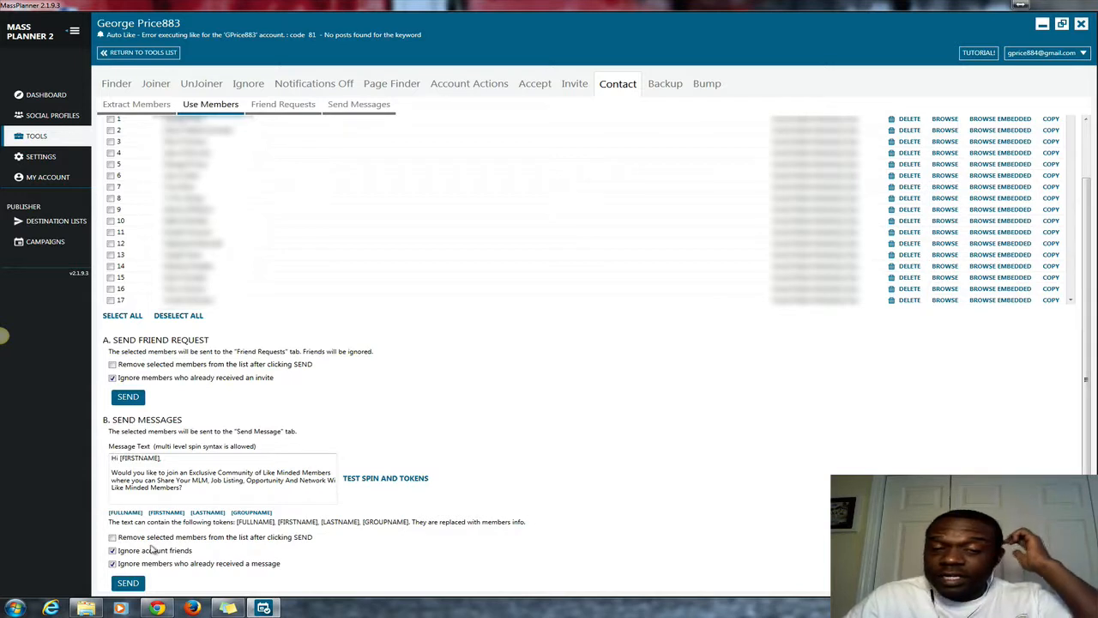
mouse_move(251, 547)
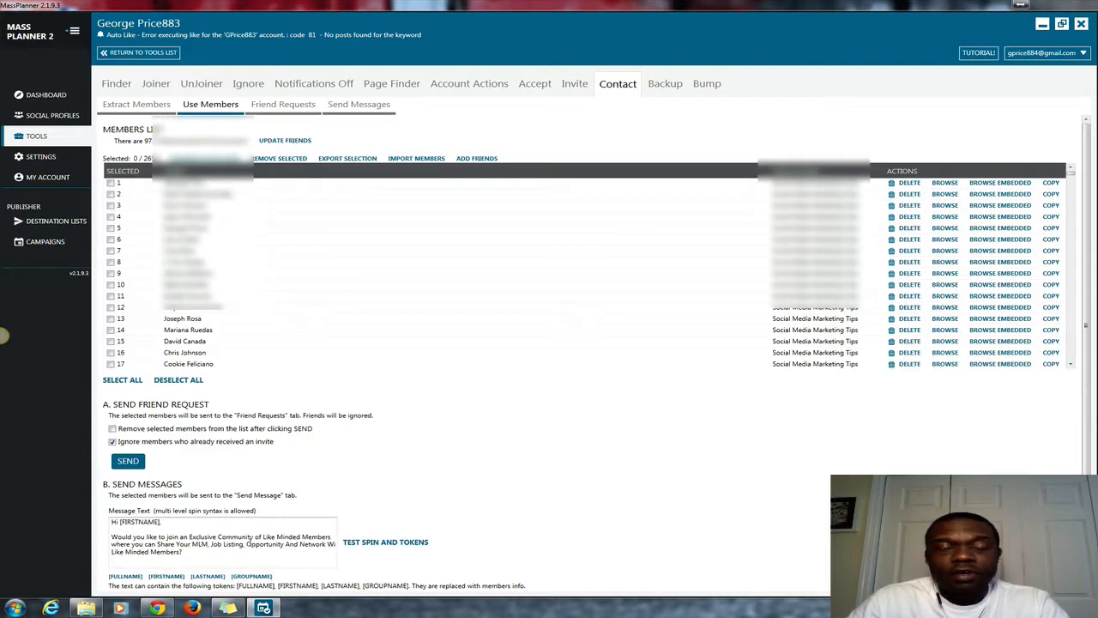
mouse_move(253, 377)
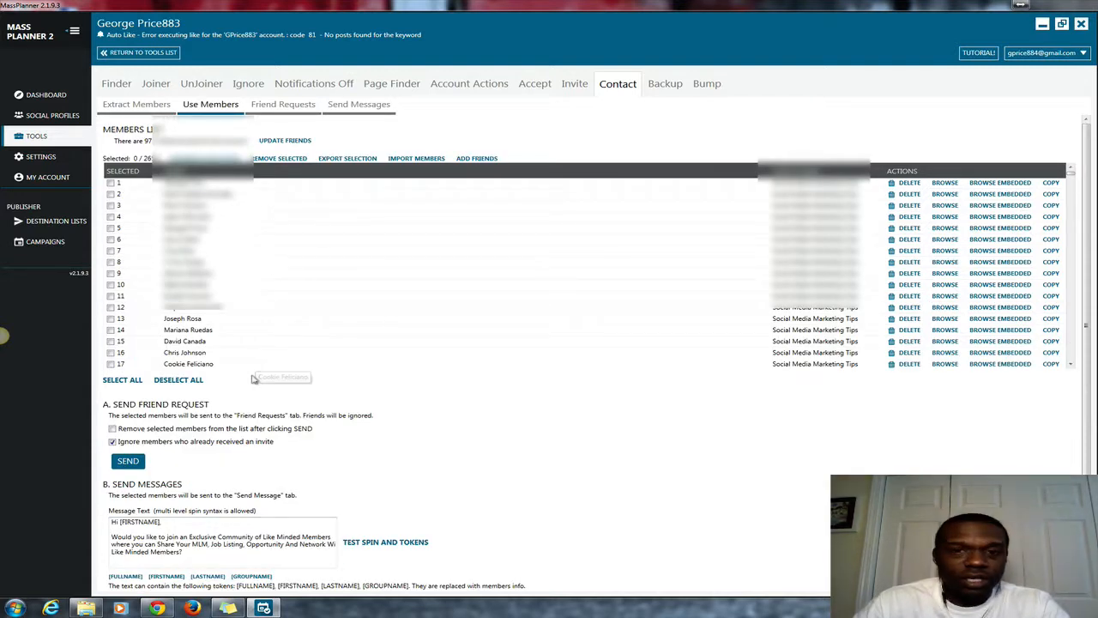
Queue the members for friend requests and the invitation message, skipping those already invited
click(284, 139)
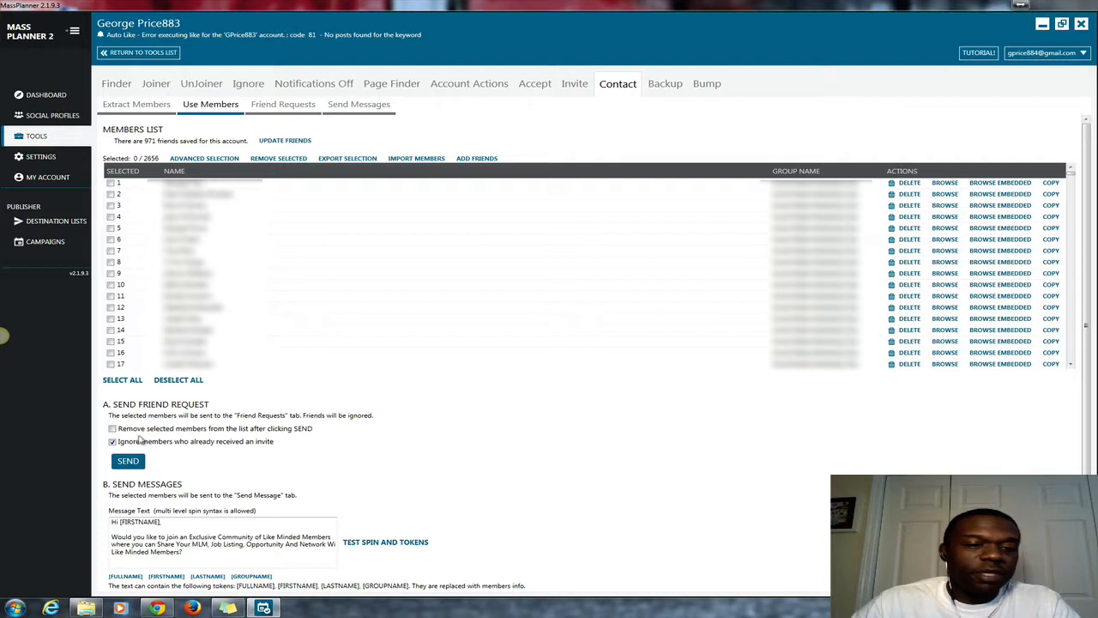
mouse_move(177, 440)
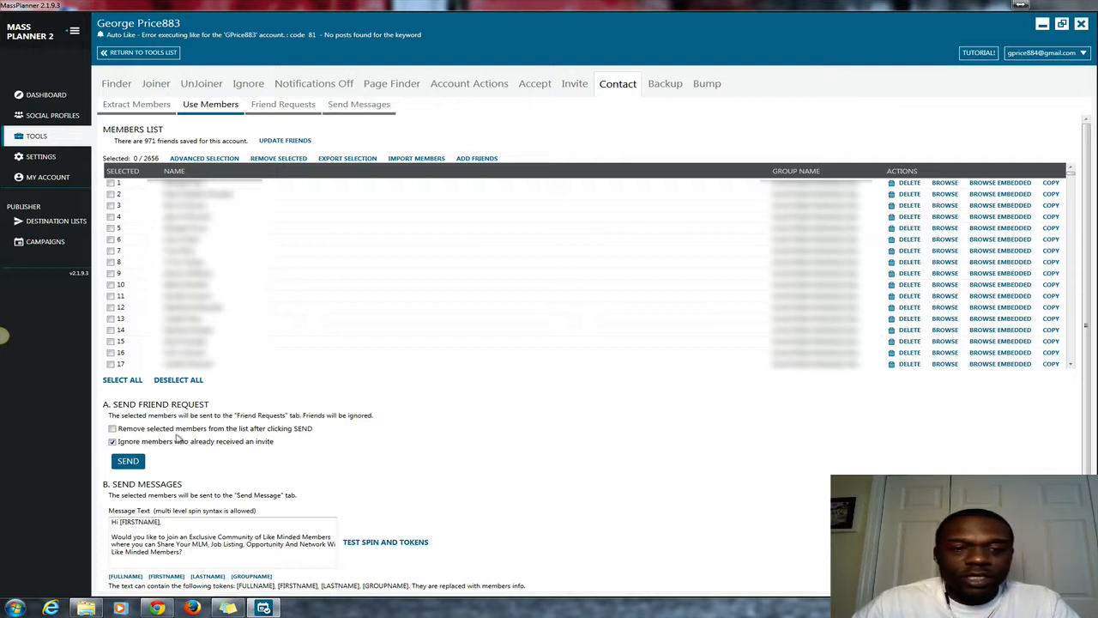
mouse_move(221, 447)
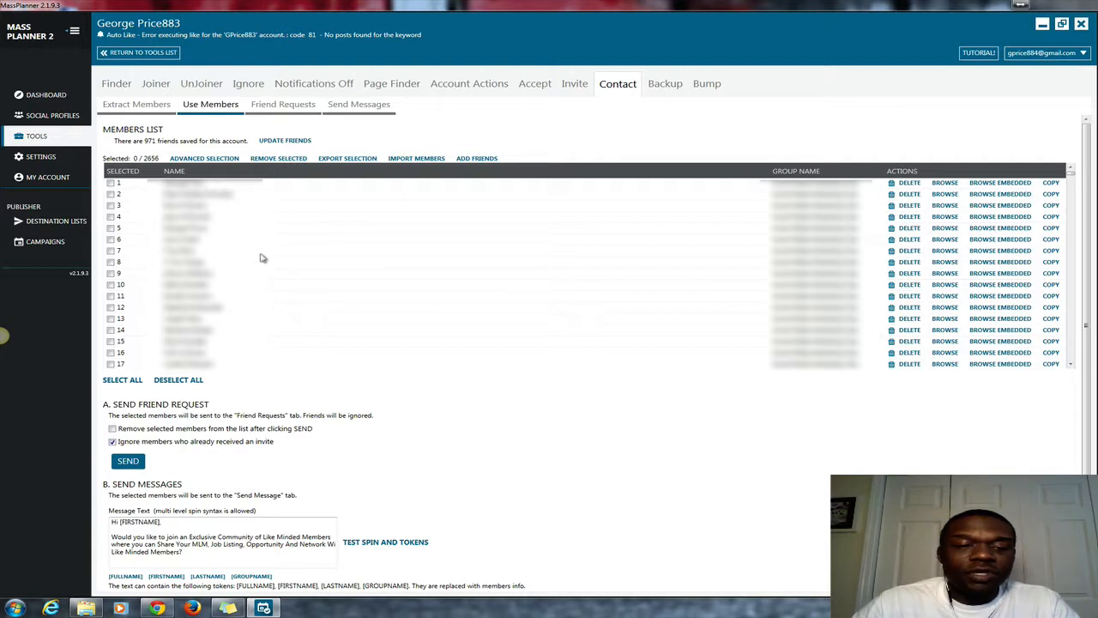
mouse_move(194, 450)
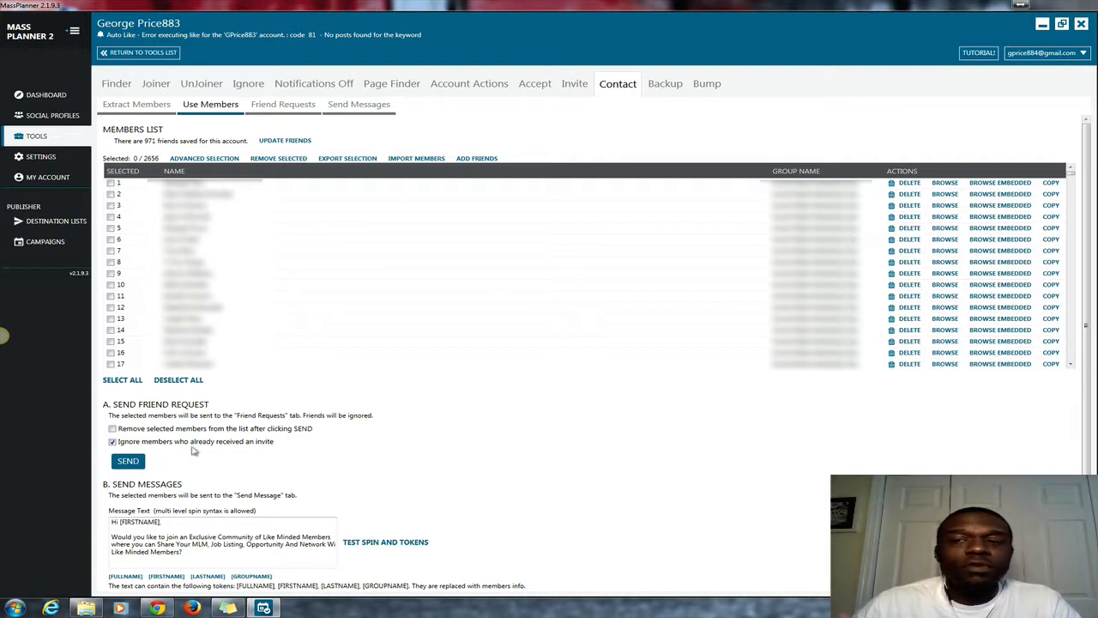
mouse_move(257, 455)
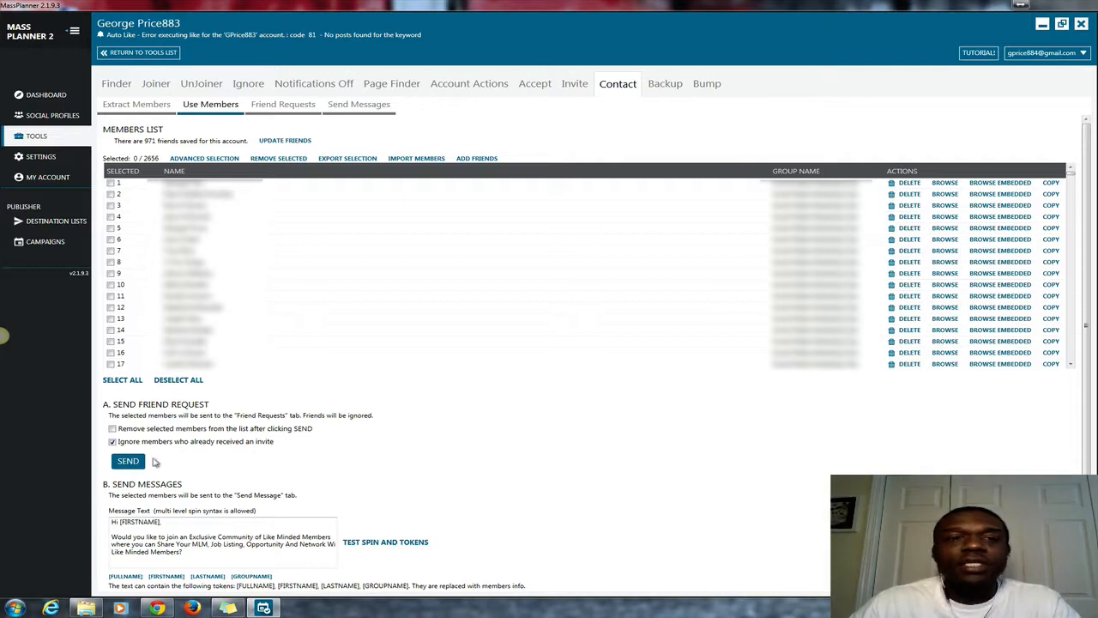
mouse_move(170, 468)
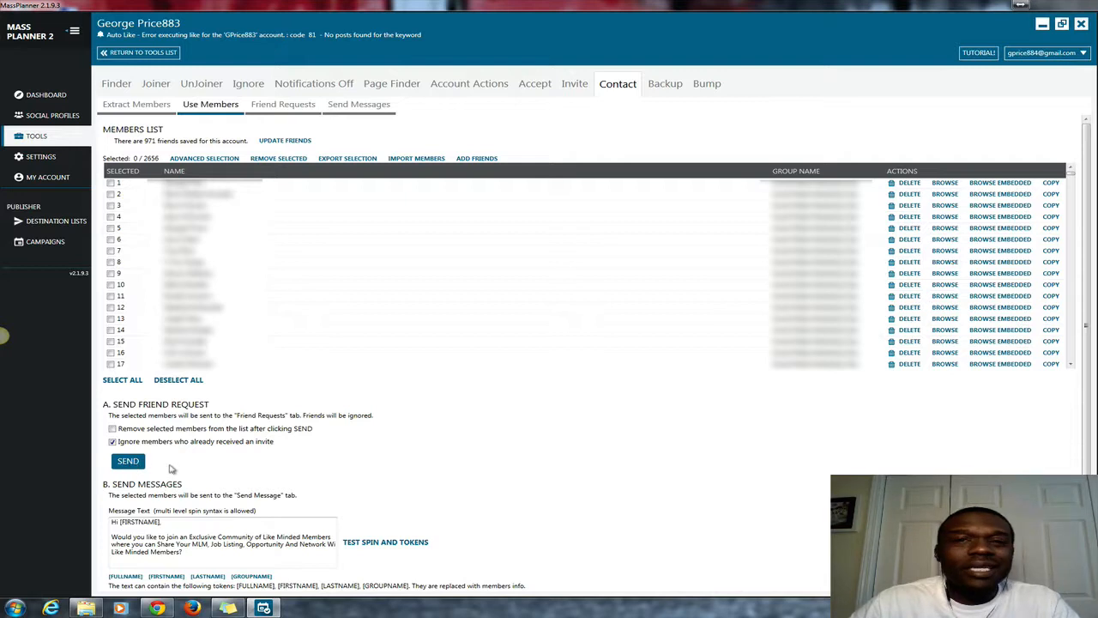
mouse_move(301, 405)
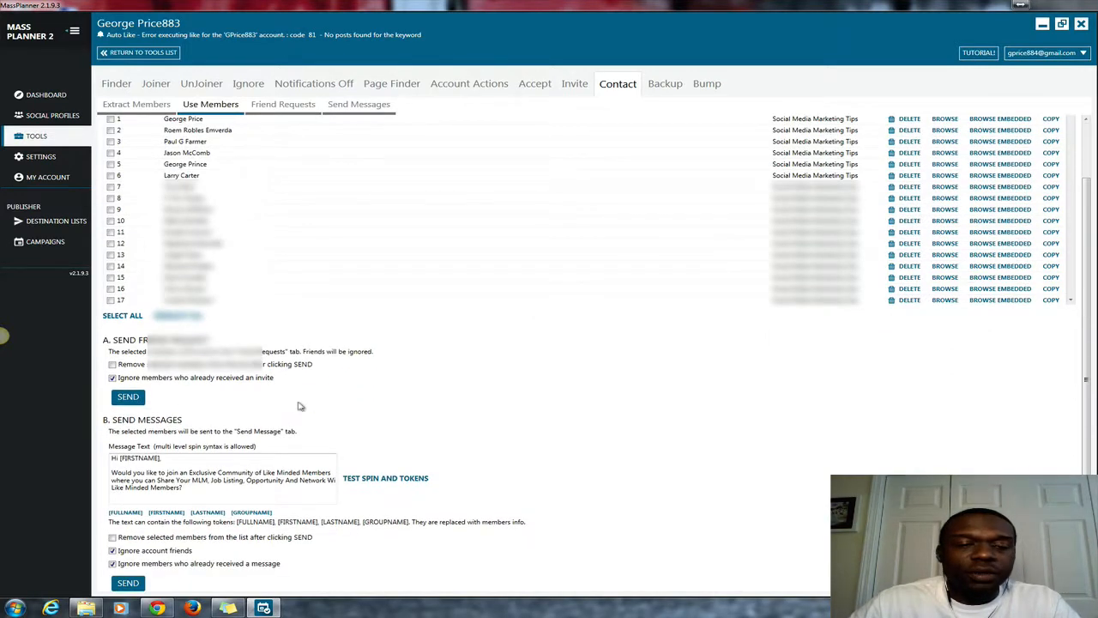
click(121, 315)
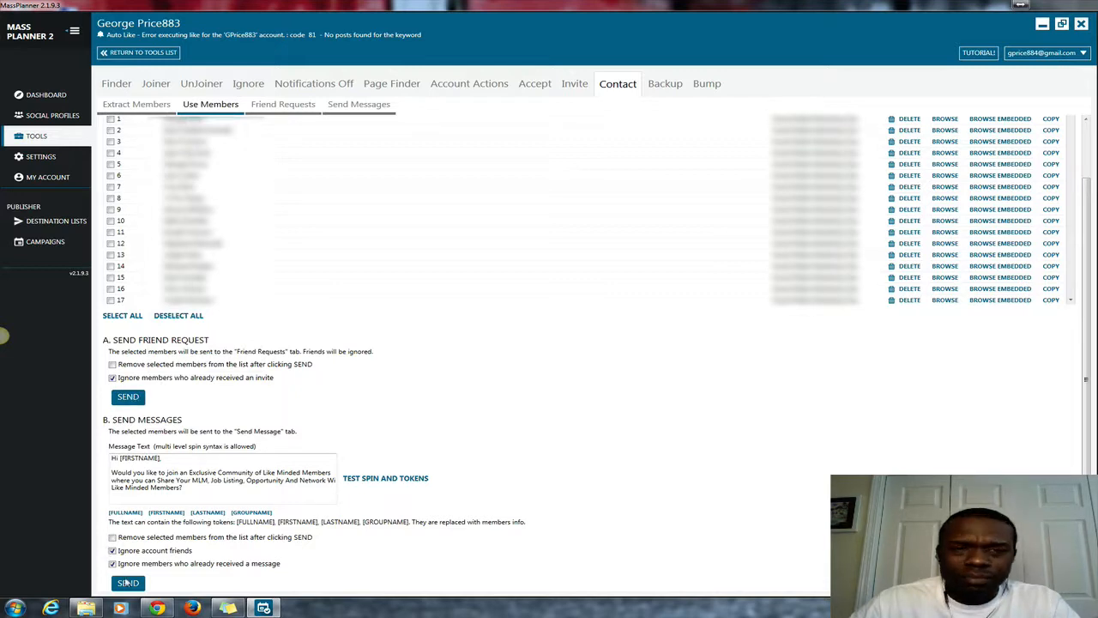
mouse_move(356, 408)
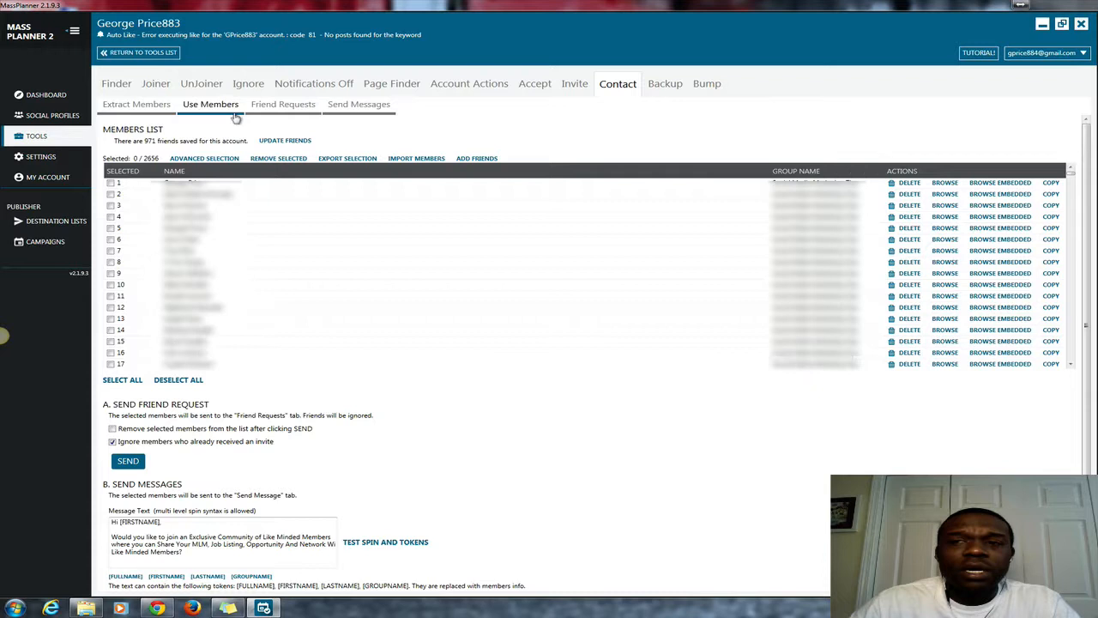
click(283, 104)
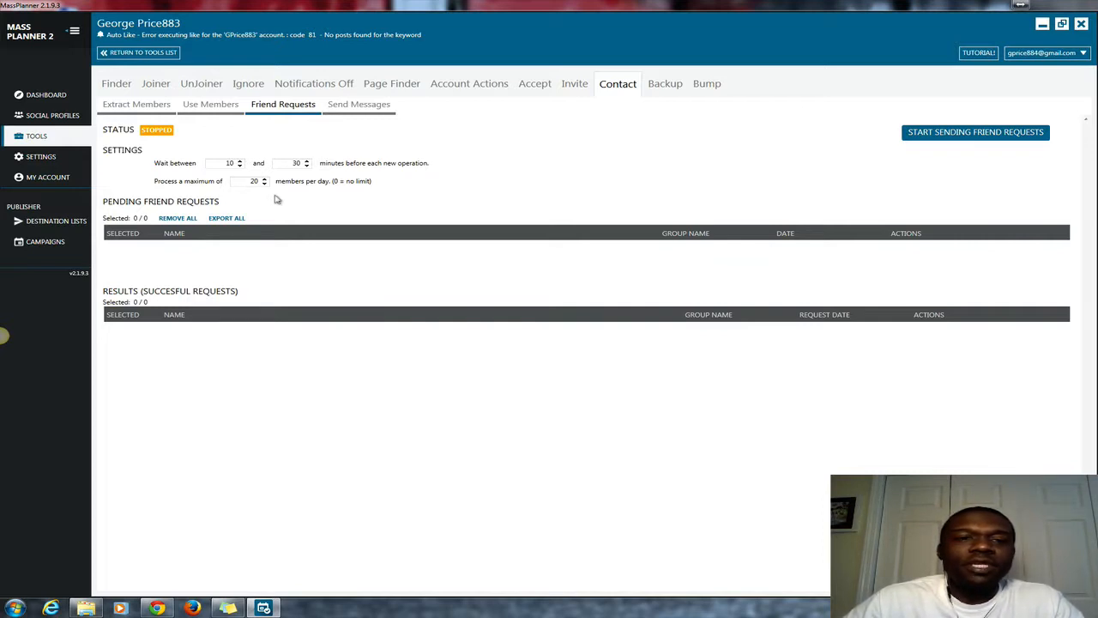
mouse_move(349, 135)
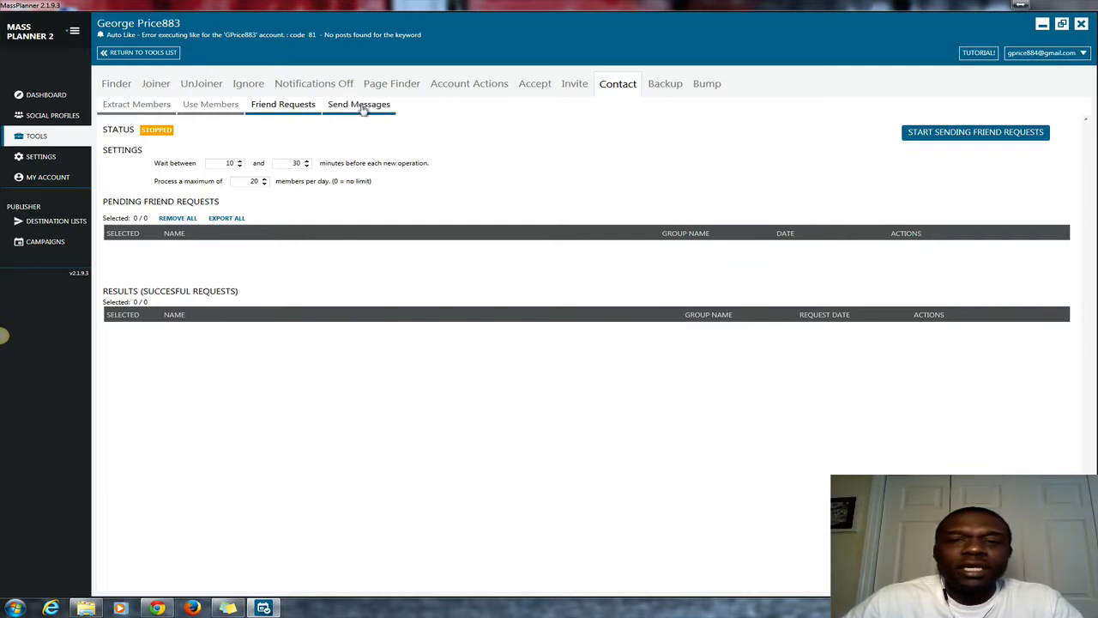
Scroll the Send Messages queue of 3203 pending messages to entries 61–68
click(359, 104)
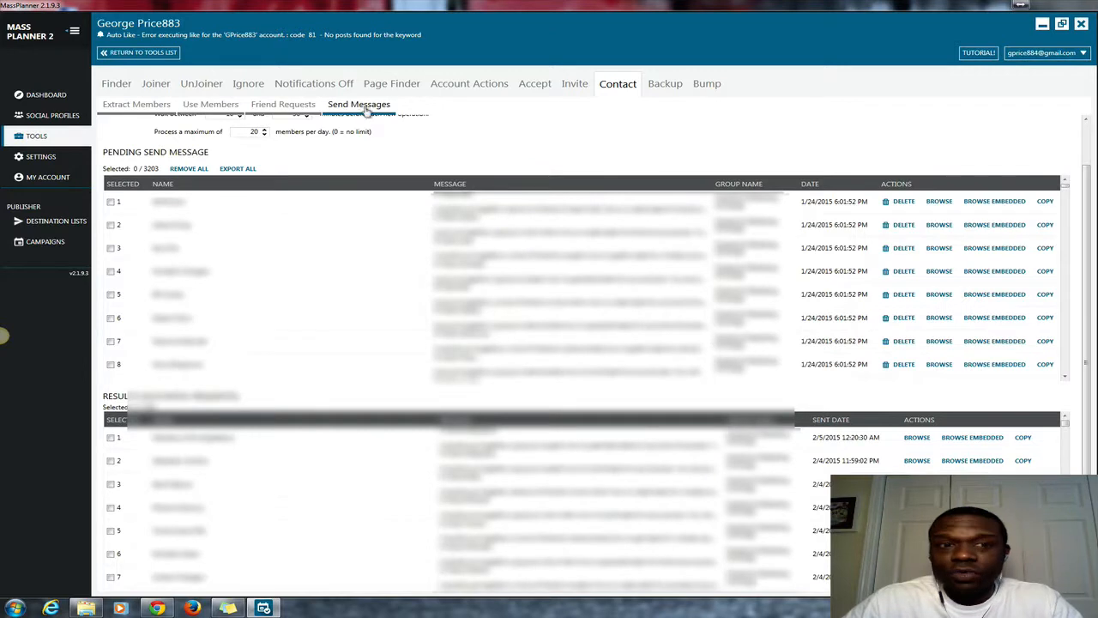
scroll(up, 3)
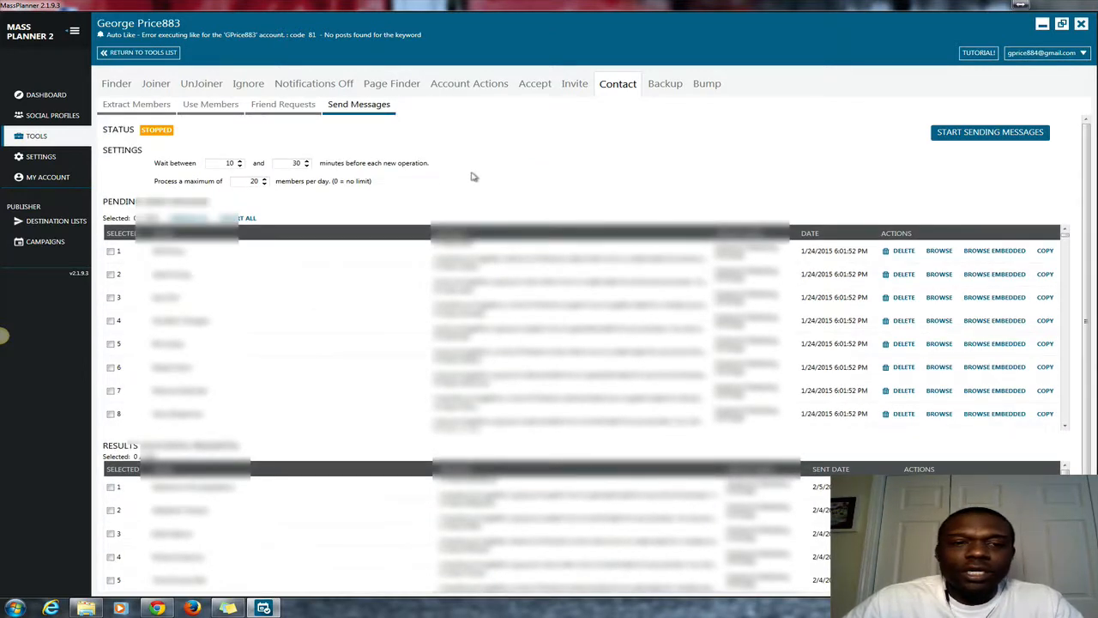
mouse_move(180, 190)
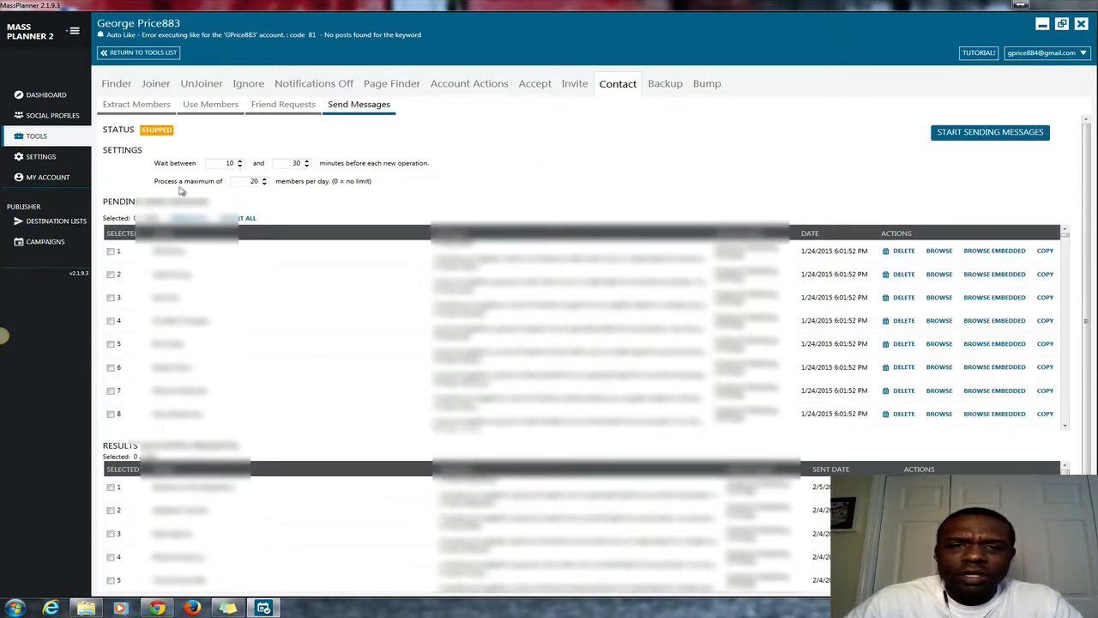
mouse_move(336, 253)
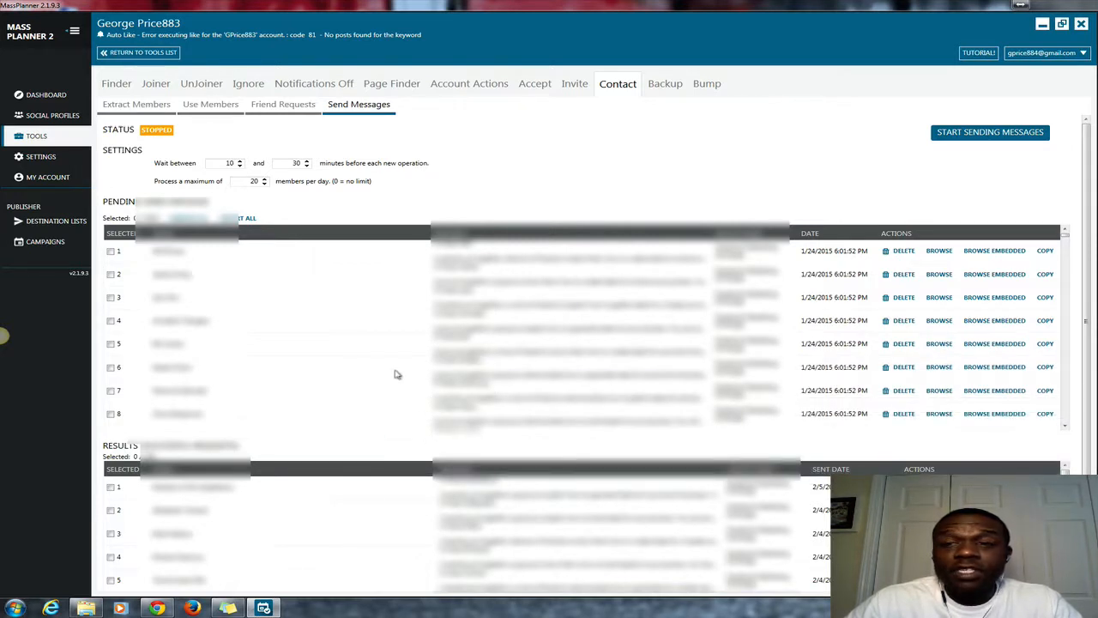
mouse_move(727, 148)
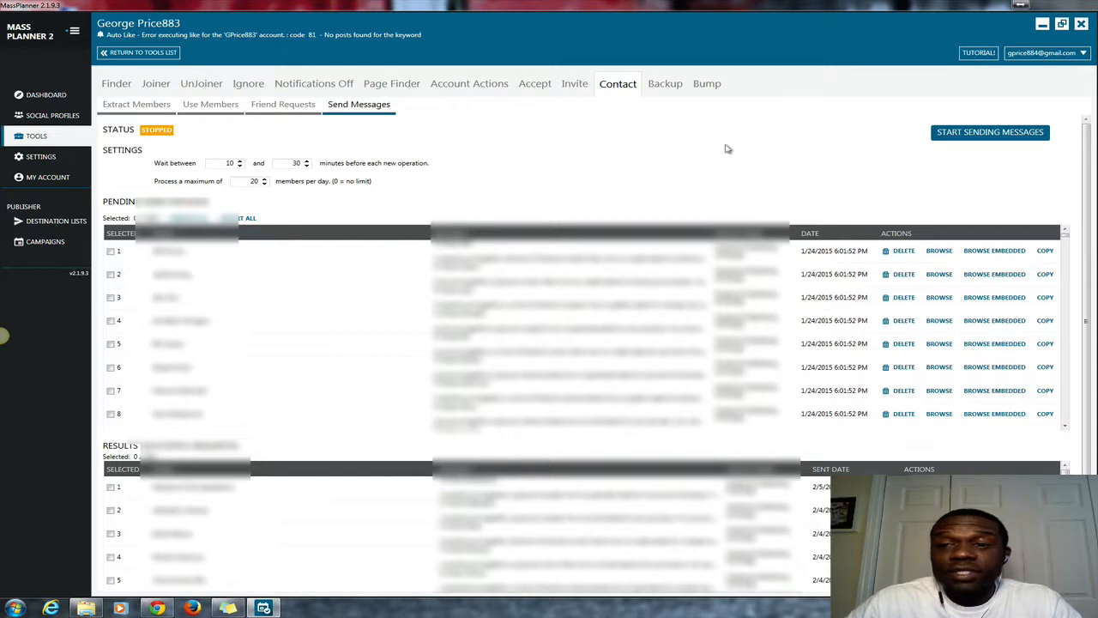
mouse_move(925, 199)
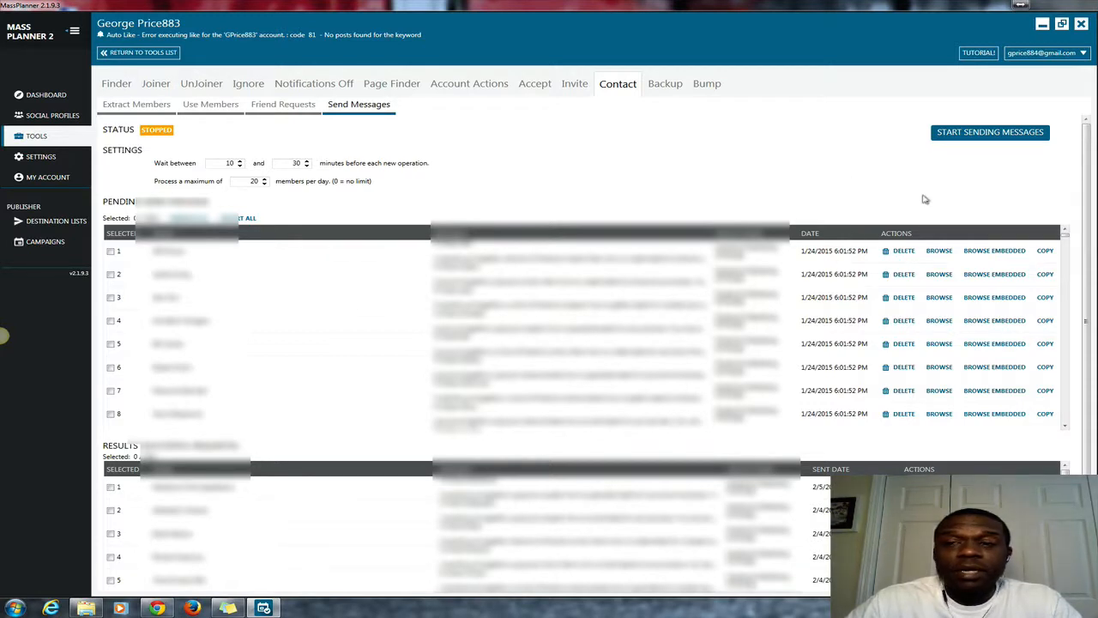
mouse_move(892, 214)
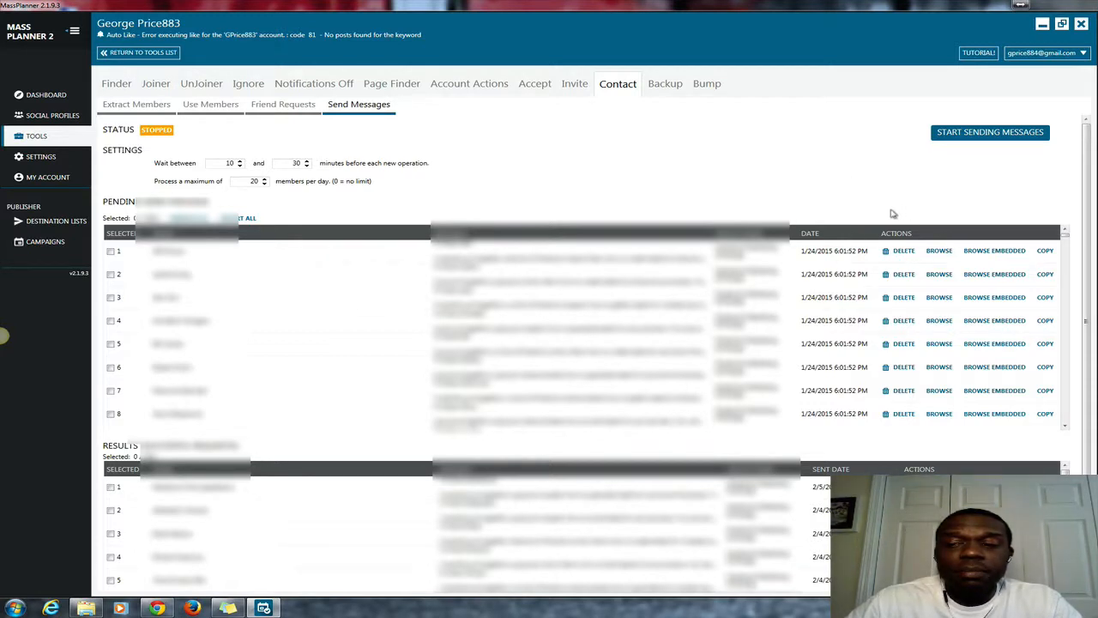
mouse_move(1037, 200)
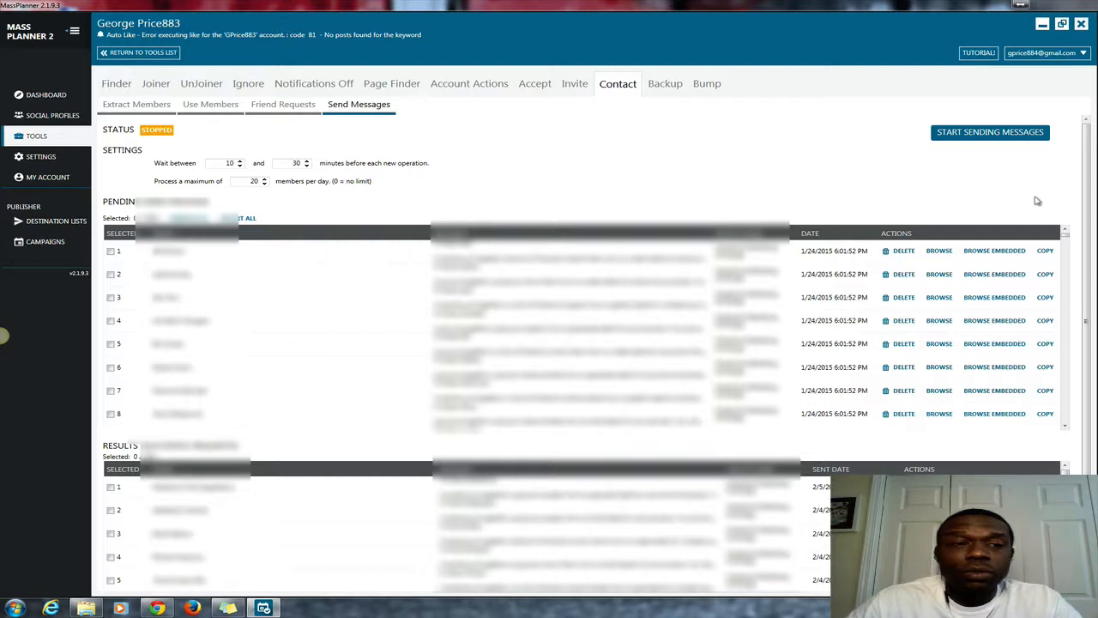
scroll(down, 3)
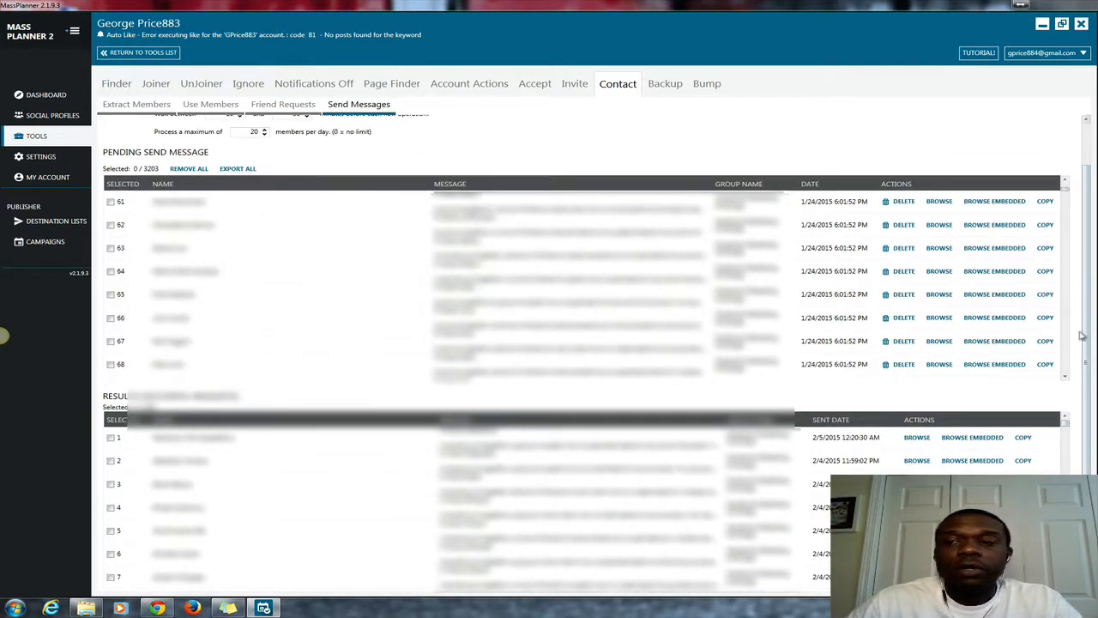
scroll(up, 3)
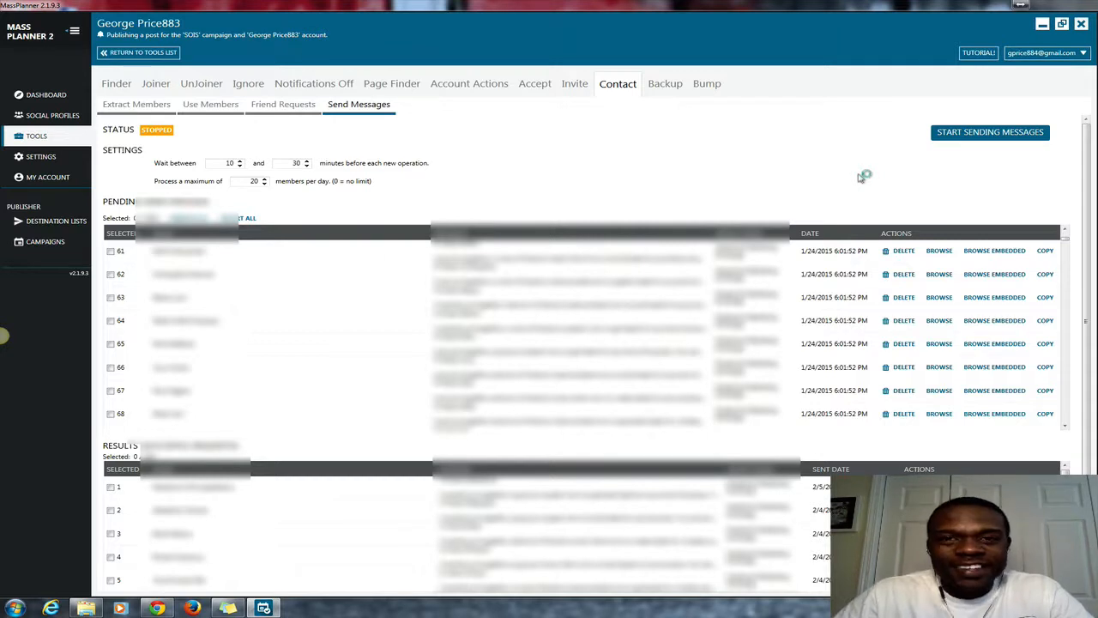
mouse_move(861, 177)
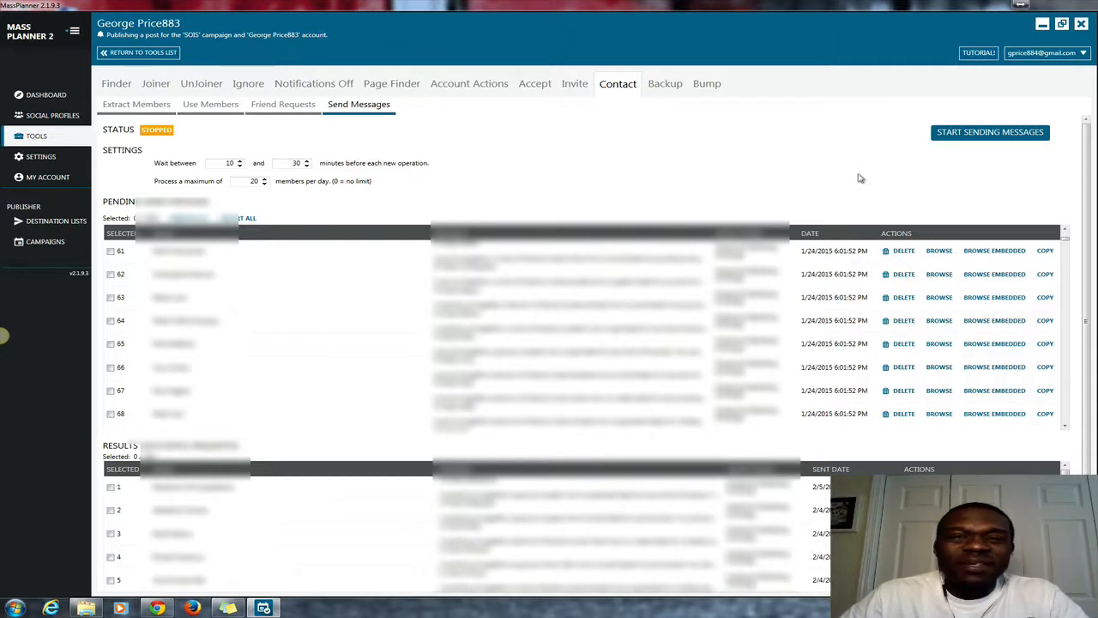